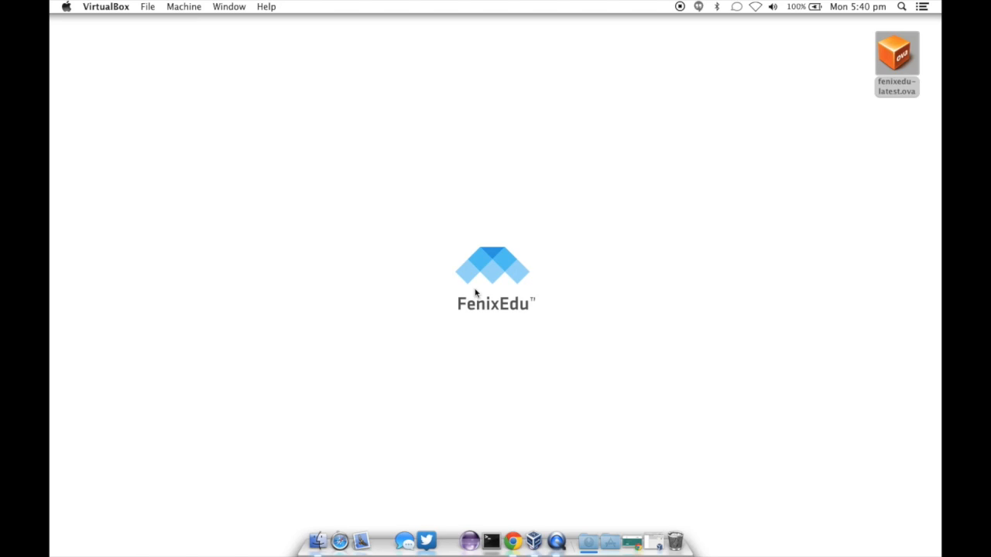
pyautogui.moveTo(653, 541)
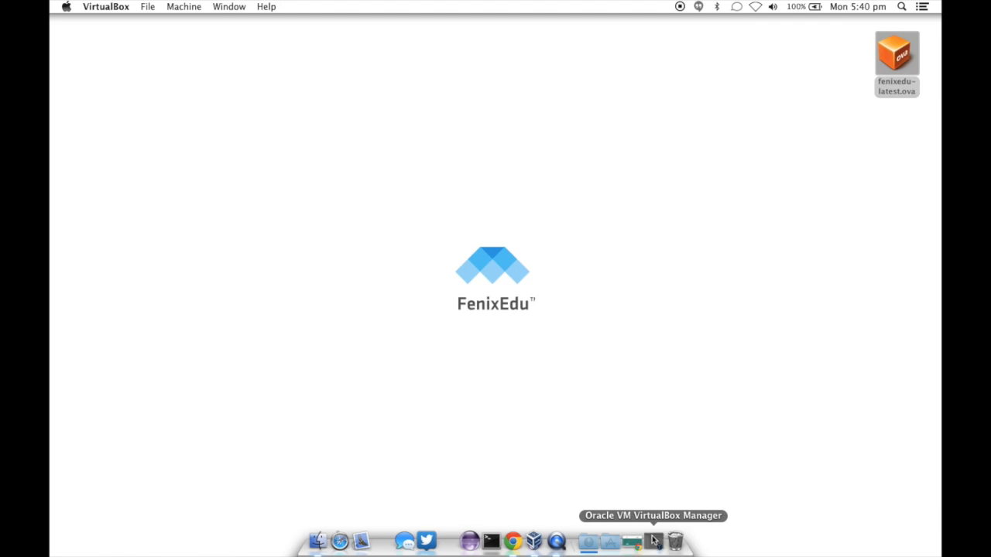
# Launch Oracle VM VirtualBox Manager from the Dock, showing an empty machine list
pyautogui.click(653, 541)
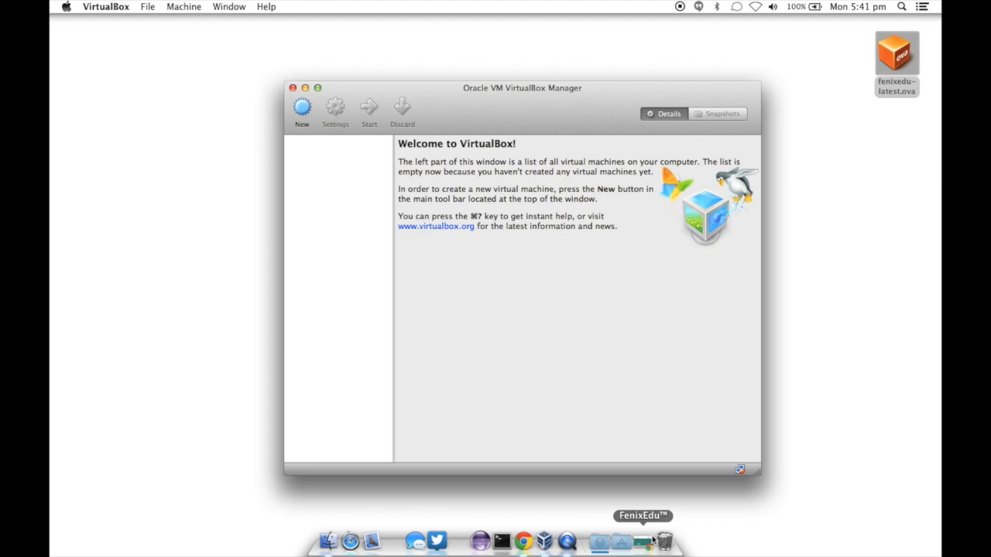
pyautogui.moveTo(793, 338)
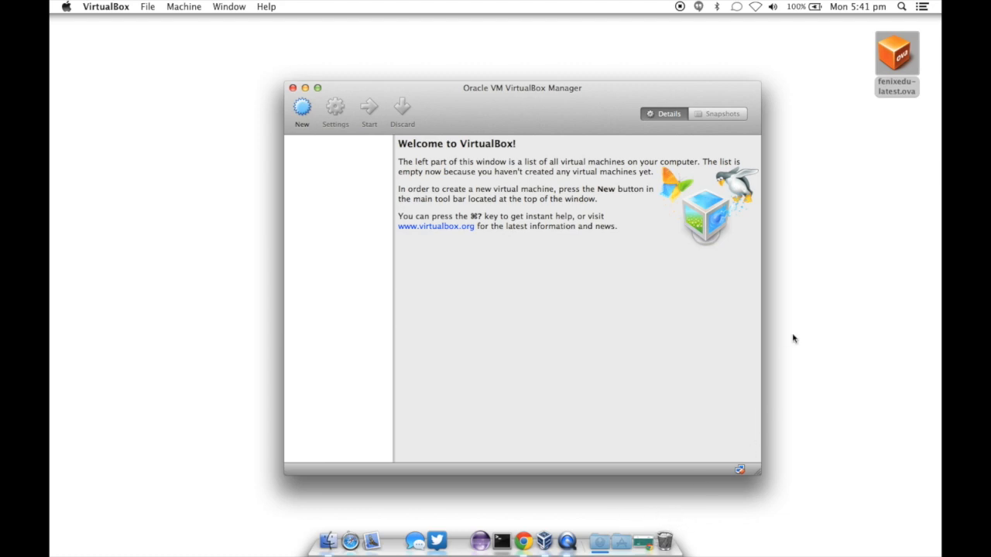
pyautogui.moveTo(886, 63)
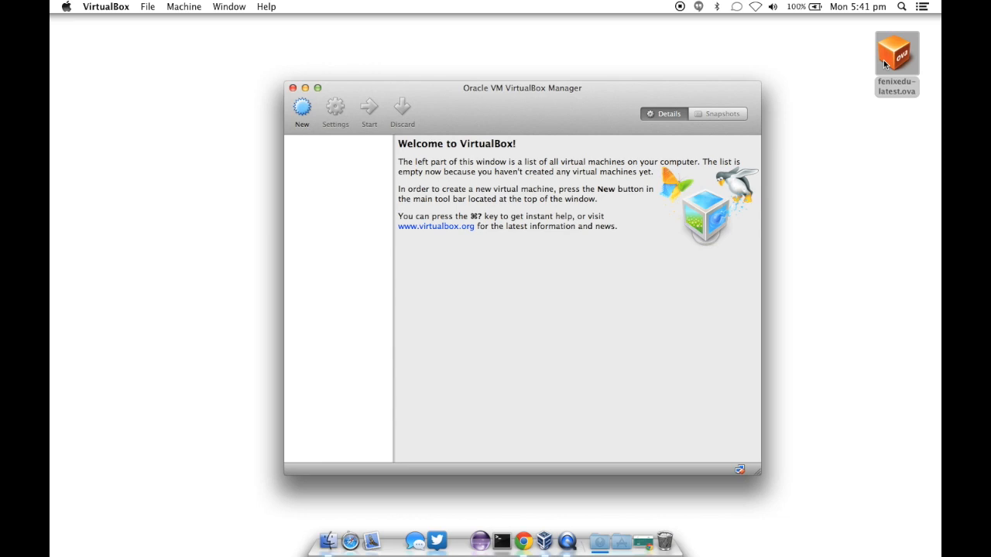
pyautogui.moveTo(892, 61)
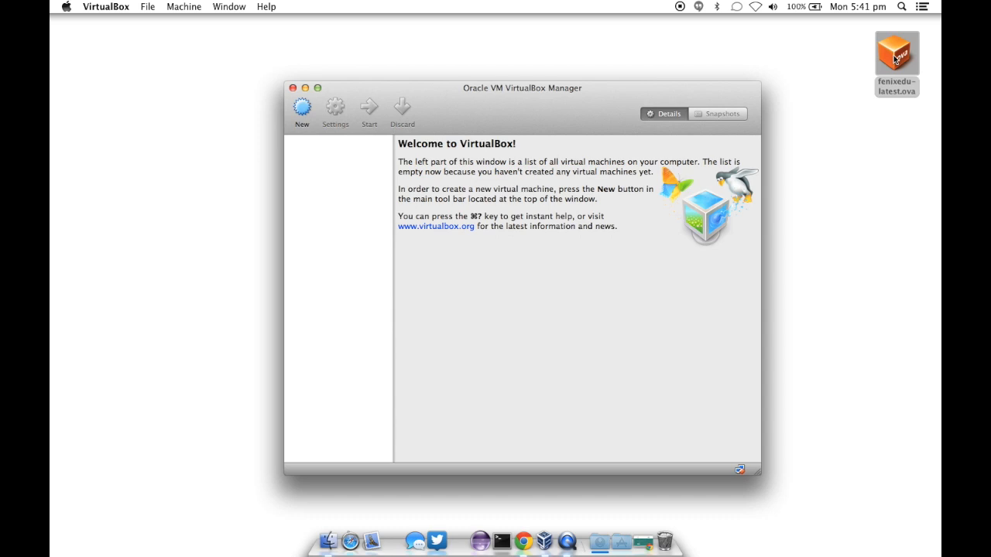
# Import fenixedu-latest.ova by dragging it in, agreeing to its license, adding FenixEdu-Appliance
pyautogui.moveTo(897, 54); pyautogui.dragTo(601, 441)
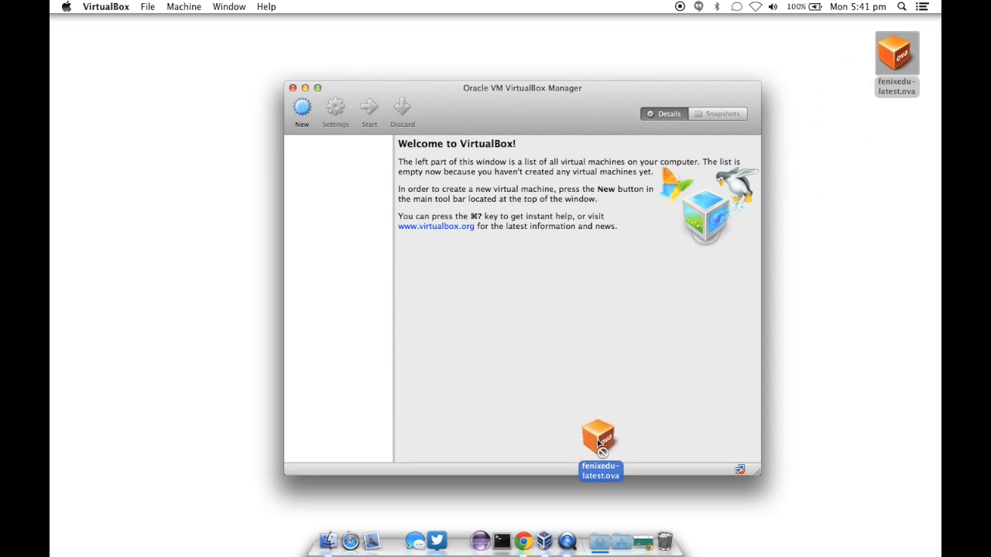
pyautogui.moveTo(896, 54); pyautogui.dragTo(600, 434)
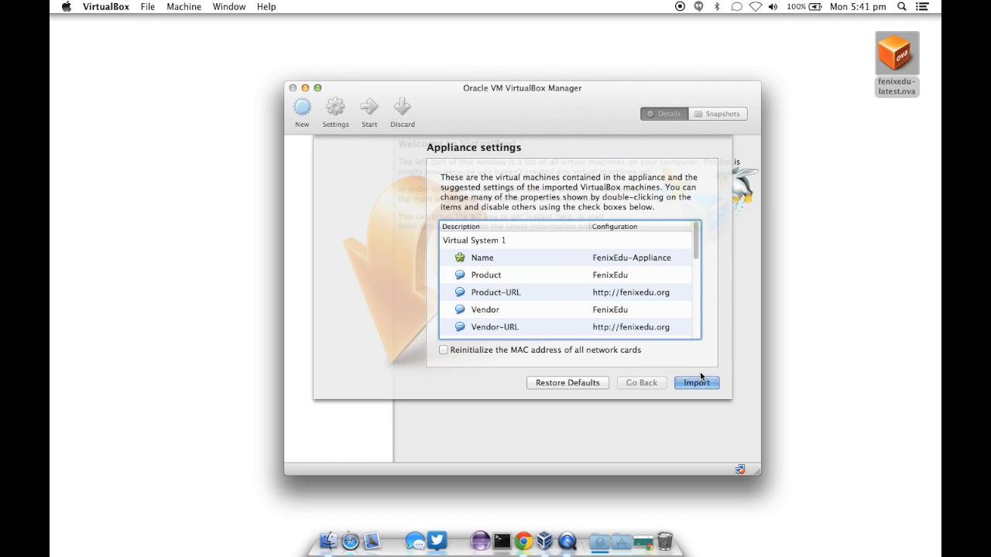
pyautogui.moveTo(697, 395)
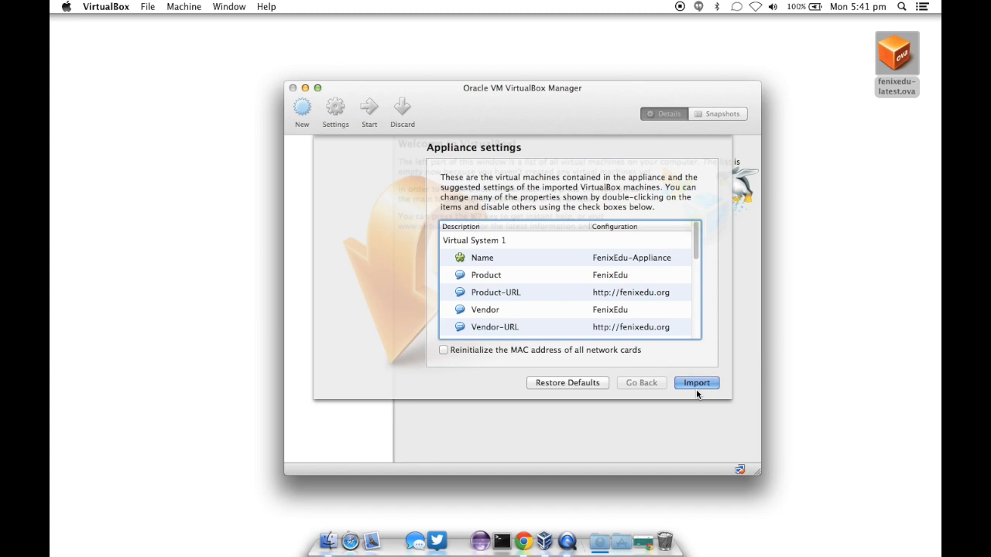
pyautogui.click(696, 382)
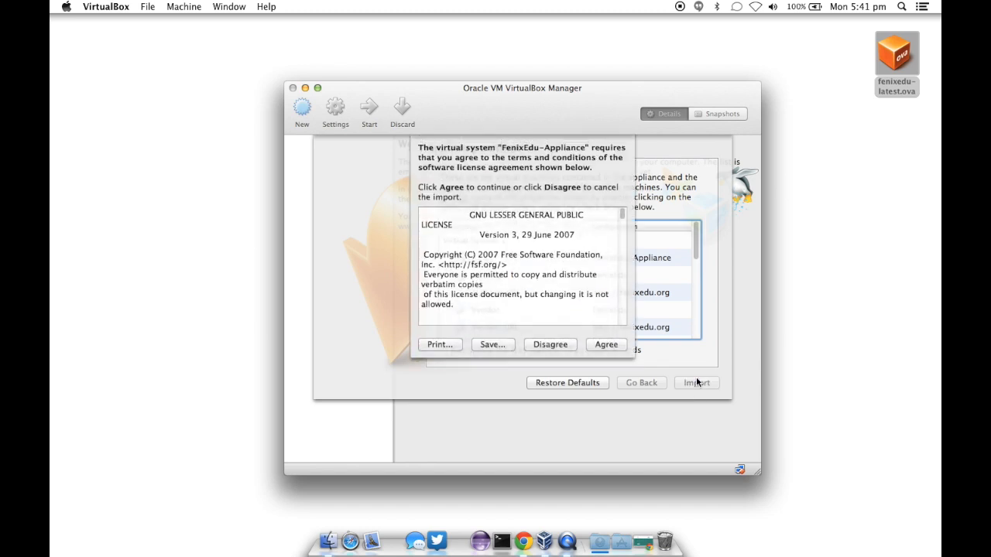
pyautogui.click(605, 344)
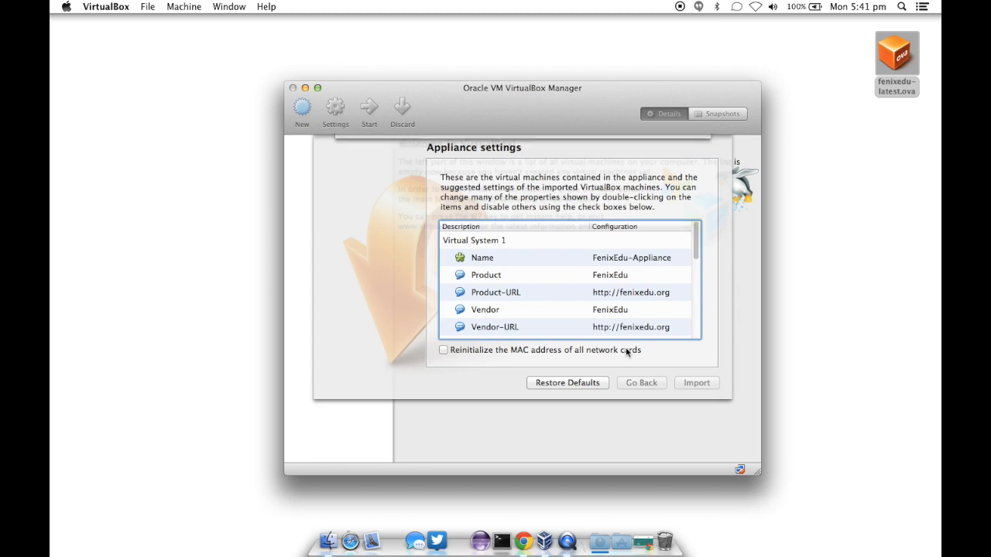
pyautogui.click(695, 382)
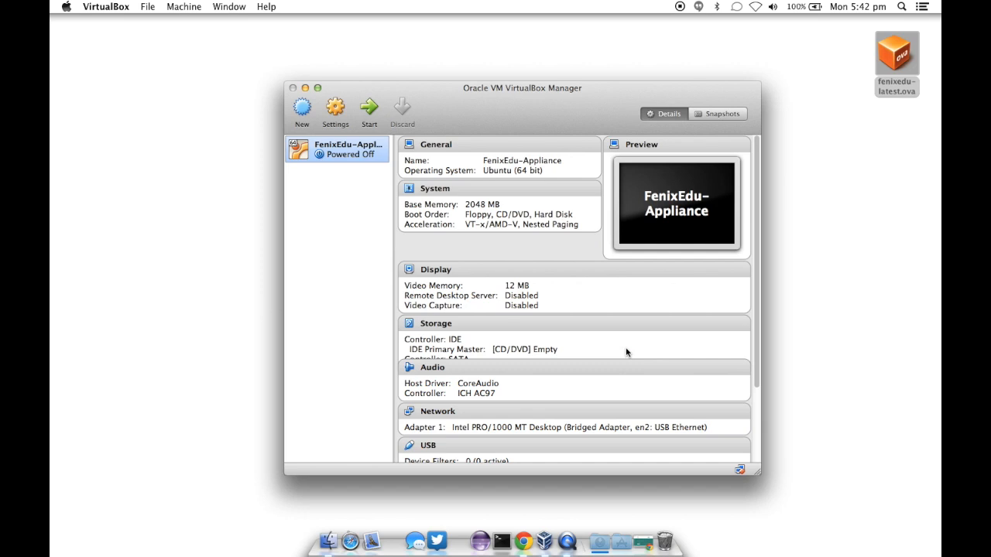
# Start FenixEdu-Appliance, keep Bridged Adapter en2: USB Ethernet, and boot the default Ubuntu entry
pyautogui.click(738, 324)
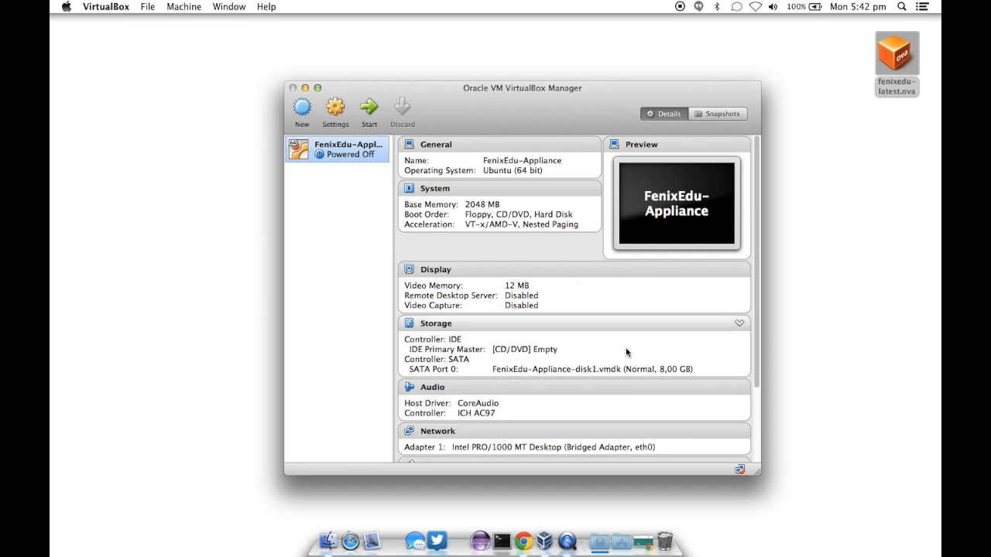
pyautogui.moveTo(368, 109)
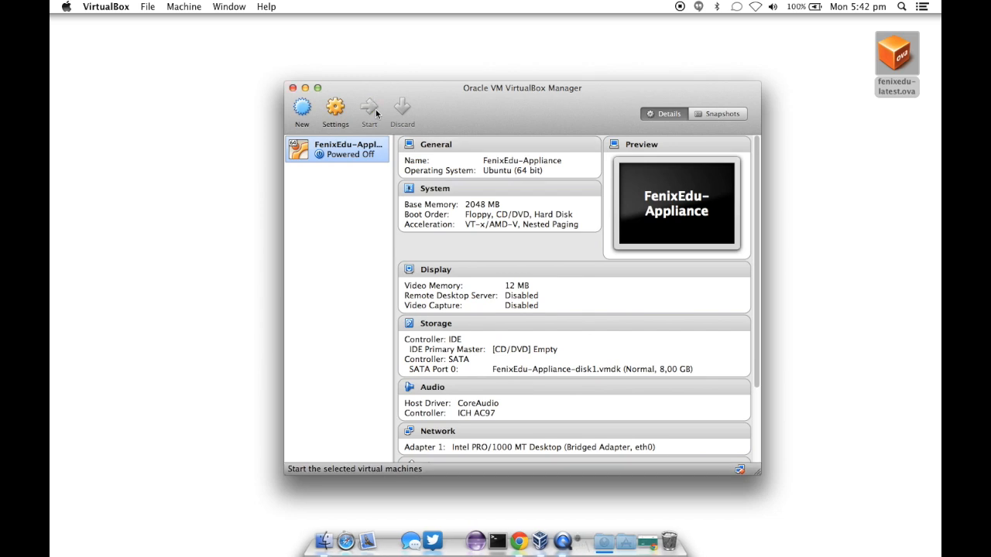
pyautogui.click(369, 109)
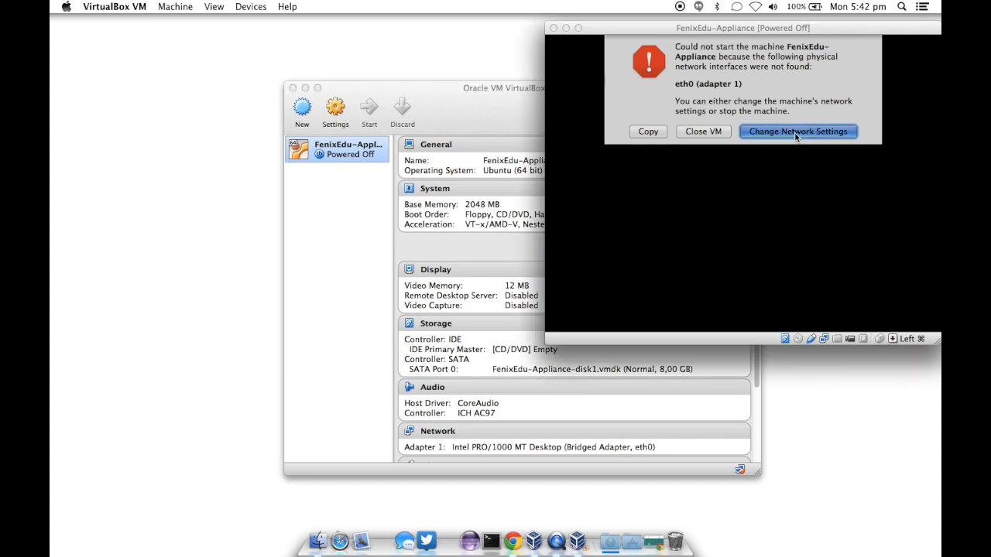
pyautogui.click(799, 130)
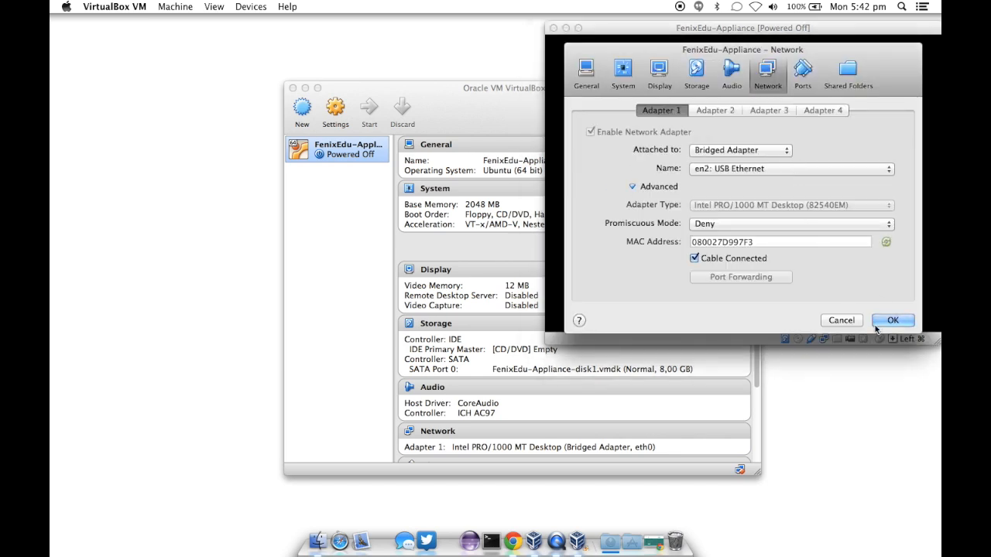
pyautogui.click(892, 319)
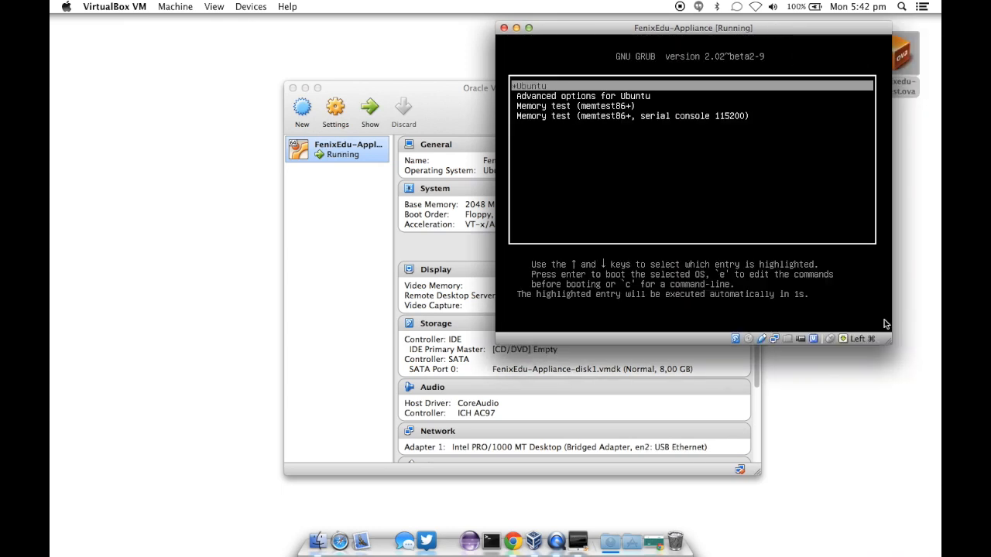
pyautogui.press('Return')
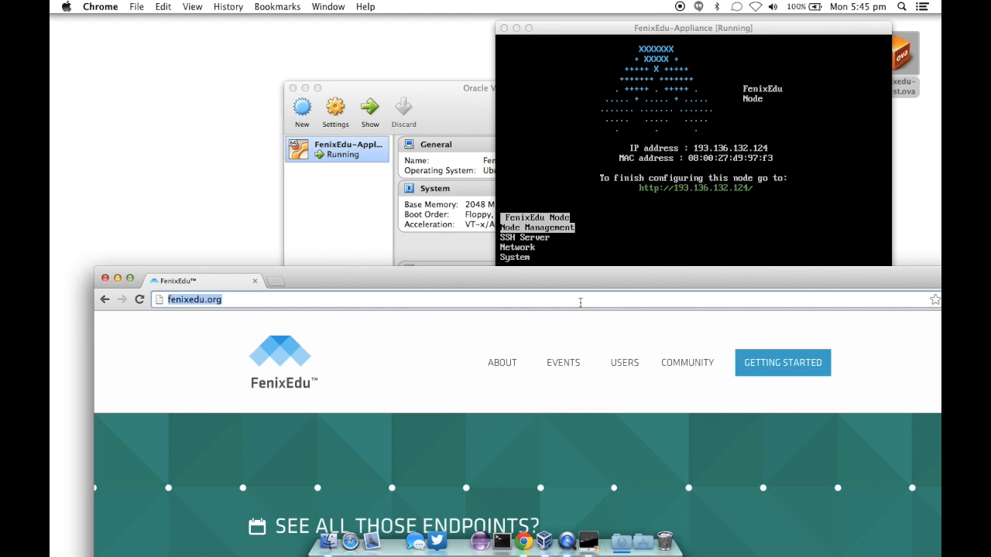
# Browse to the appliance at 193.136.132.124 to load the FenixEdu Bootstrap welcome page
pyautogui.write('193')
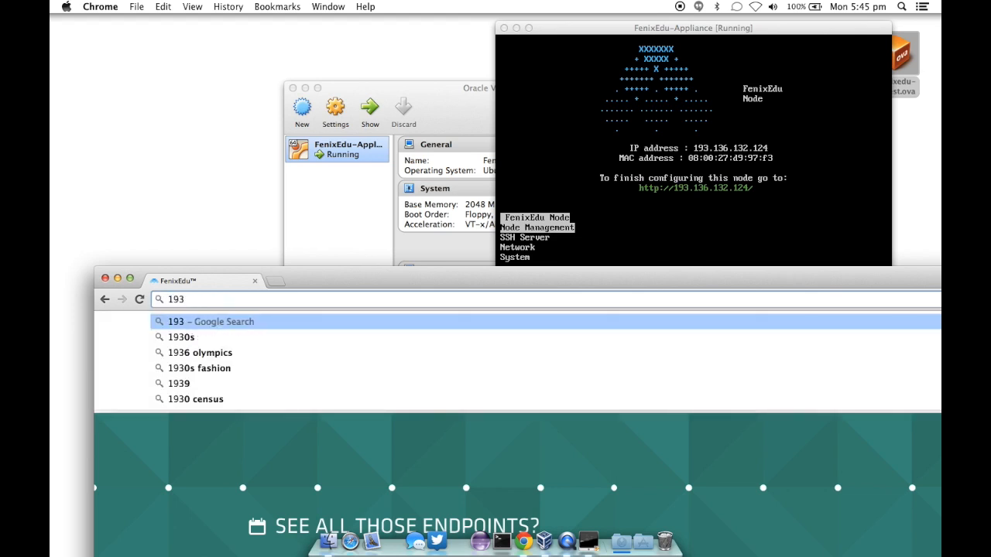
pyautogui.write('.136.132.')
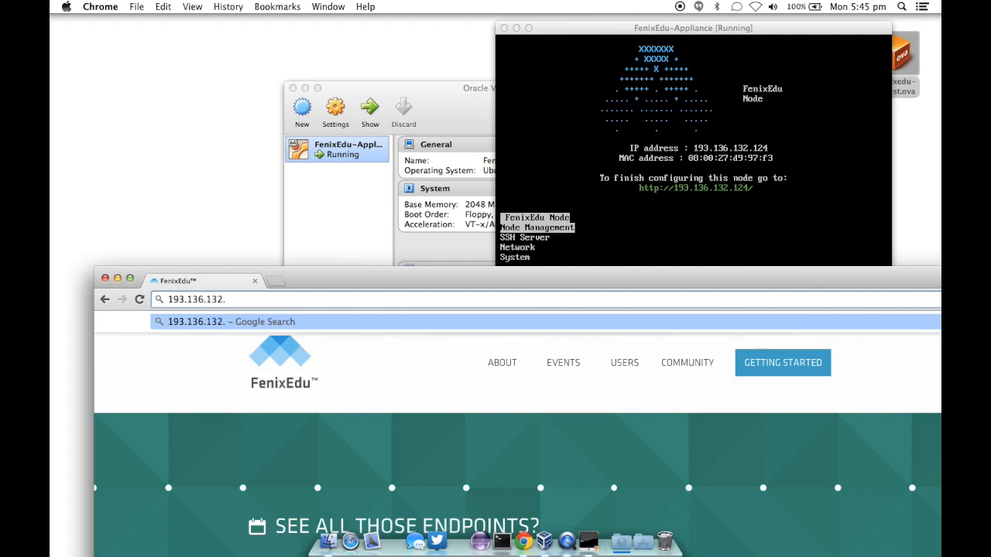
pyautogui.write('124')
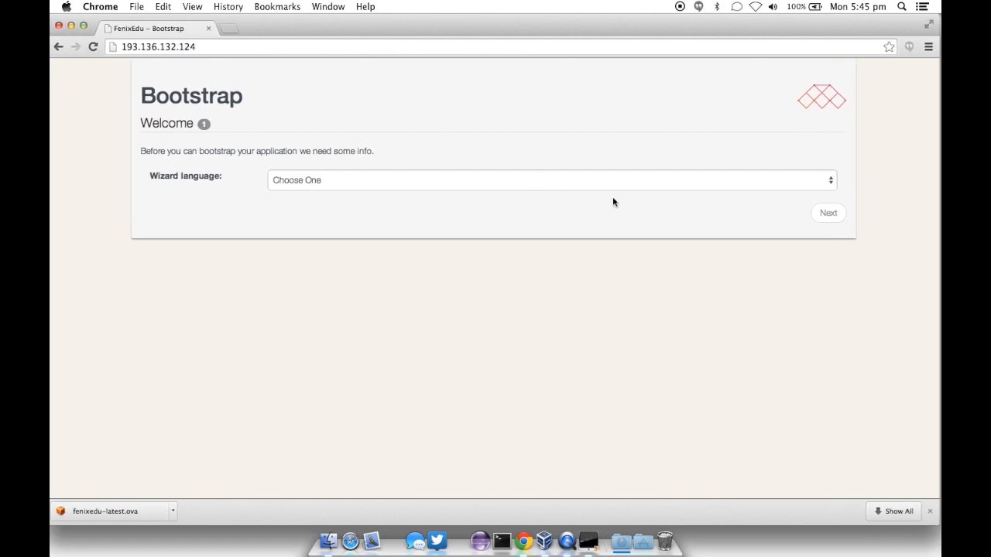
pyautogui.moveTo(836, 186)
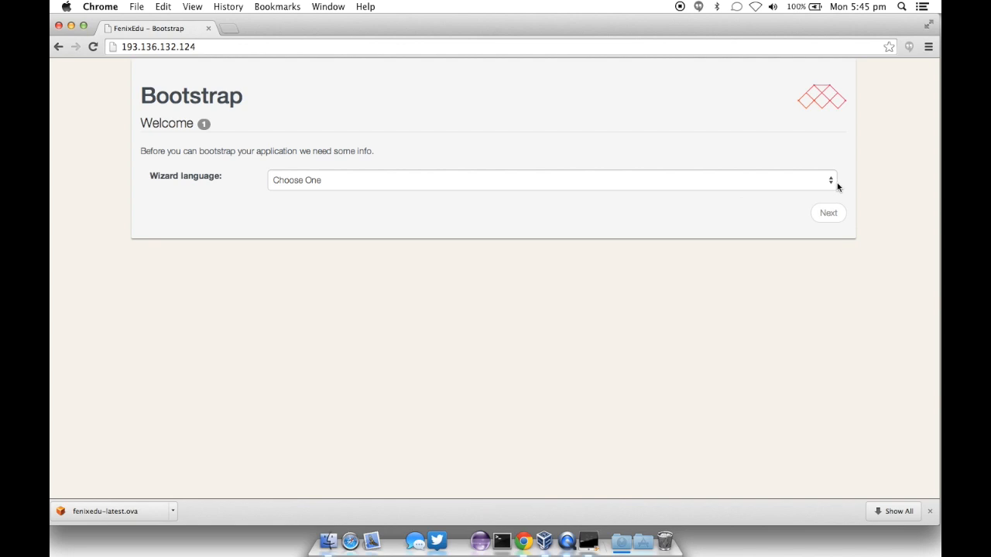
# Choose English (United States) as the wizard language and continue
pyautogui.click(549, 180)
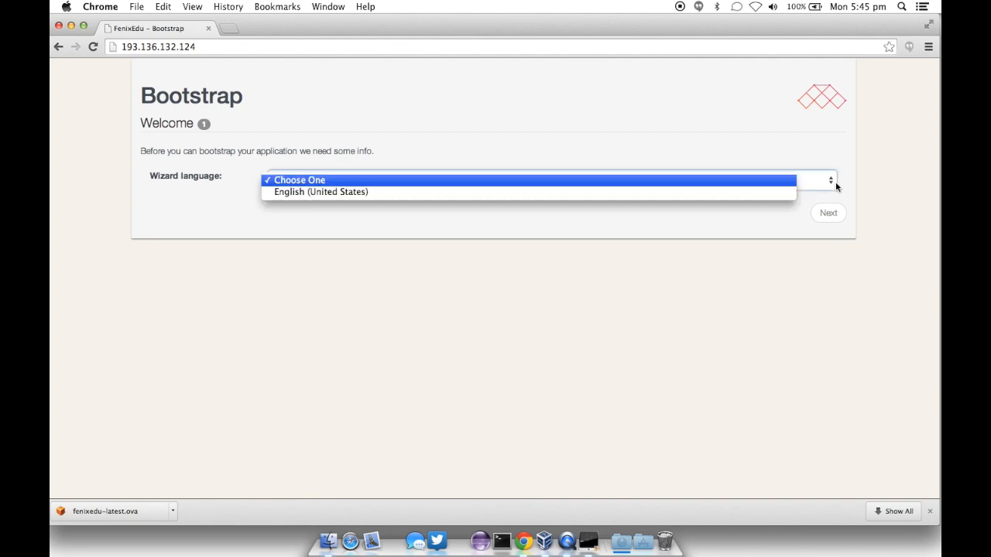
pyautogui.click(321, 192)
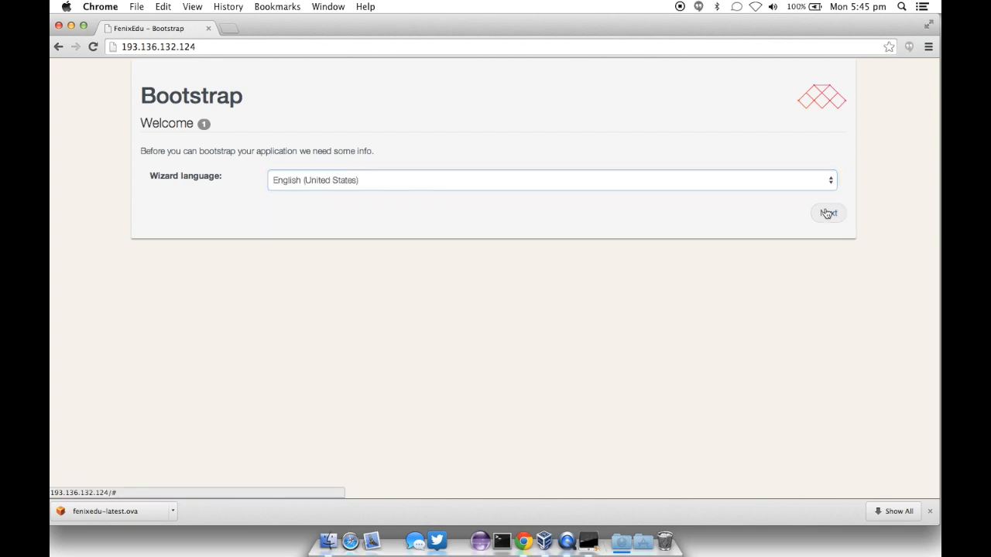
pyautogui.click(827, 214)
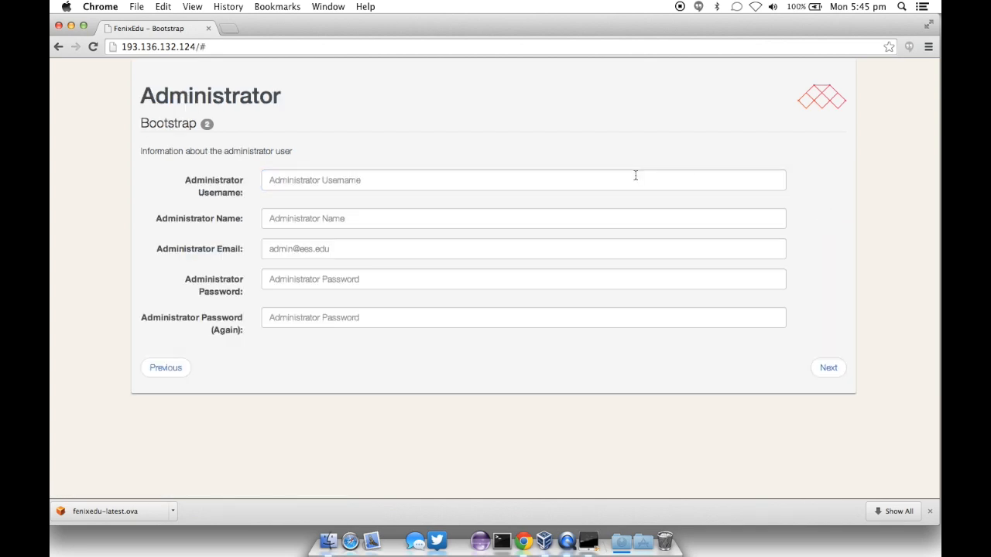
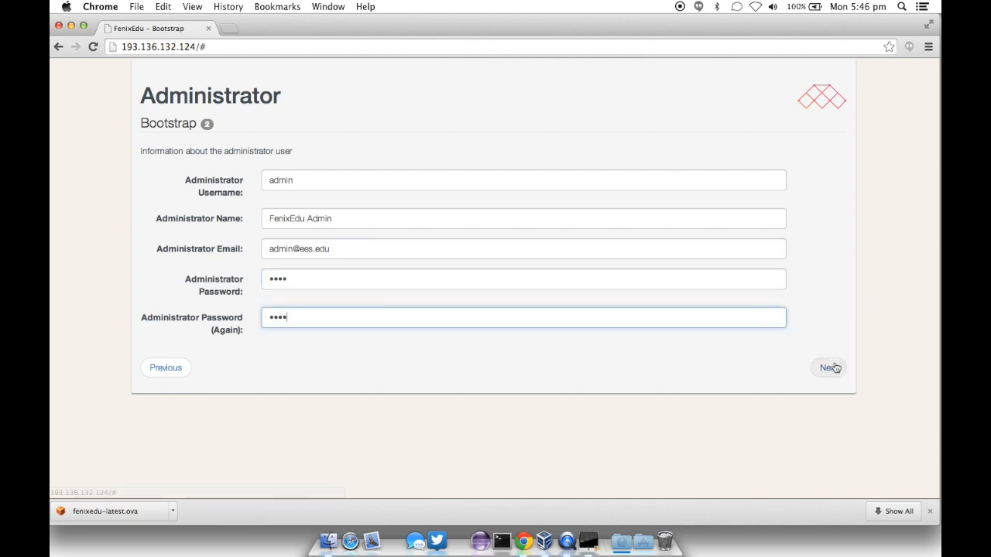
pyautogui.click(828, 369)
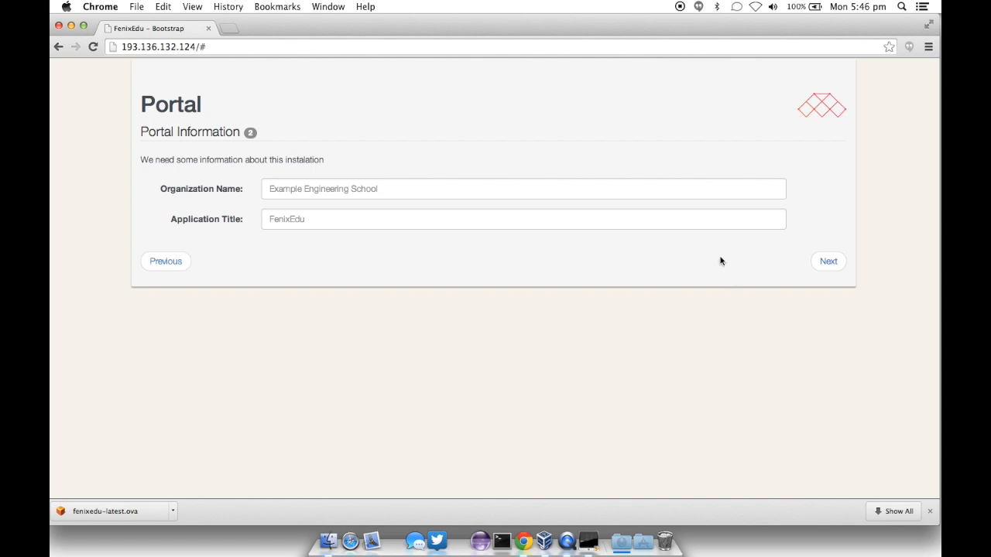
pyautogui.moveTo(479, 182)
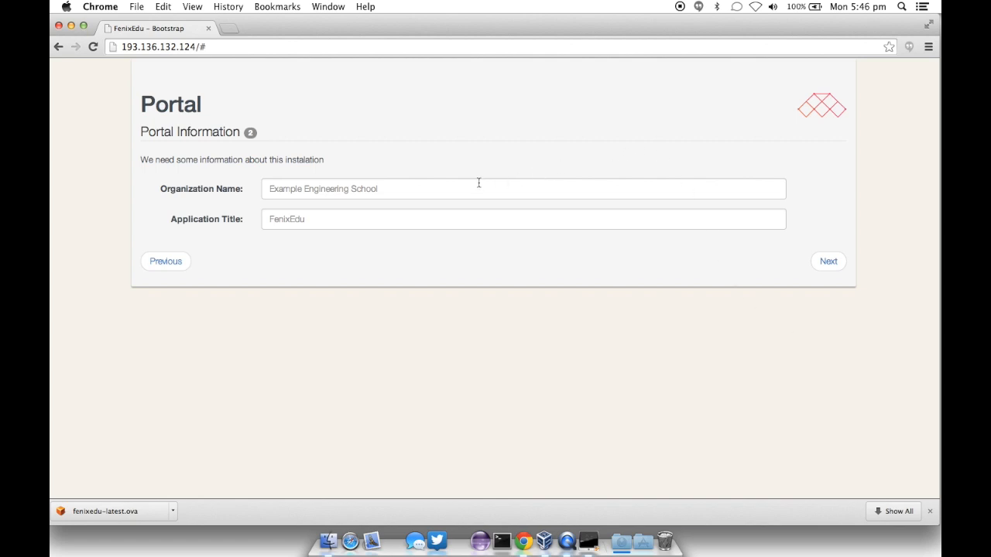
# Set organization name 'Example Engineering School' and application title 'FenixEdu EES'
pyautogui.click(474, 188)
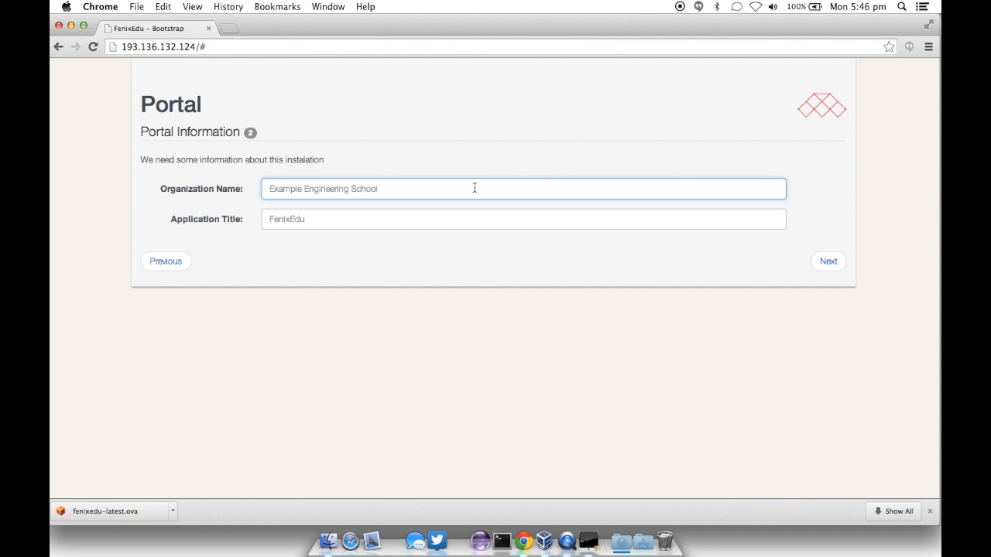
pyautogui.write('Example')
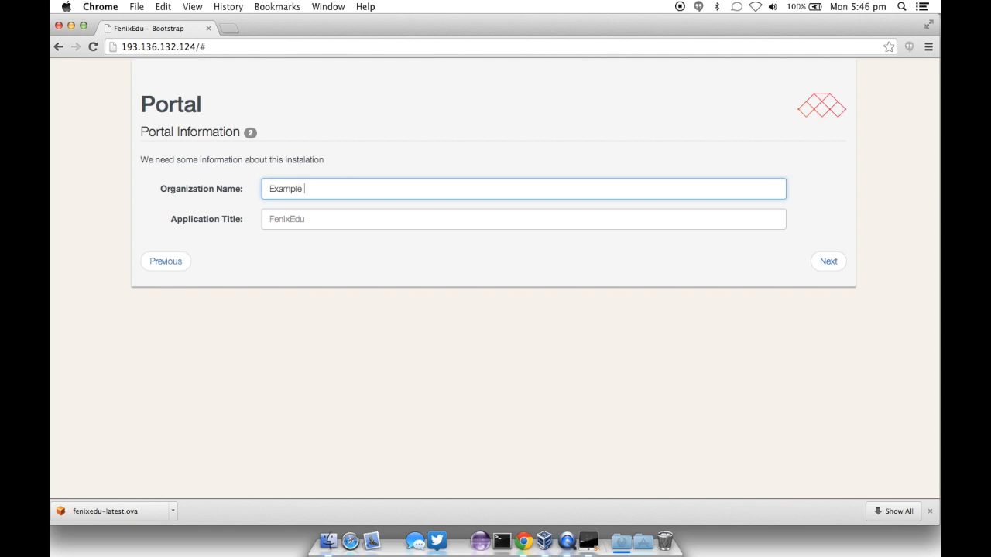
pyautogui.write('Engineering School')
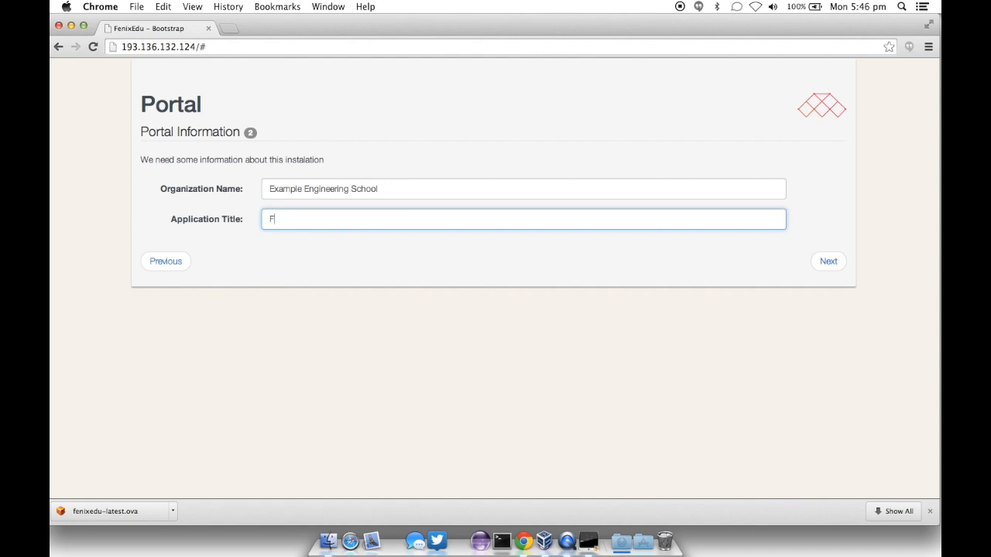
pyautogui.write('enixEdu EES')
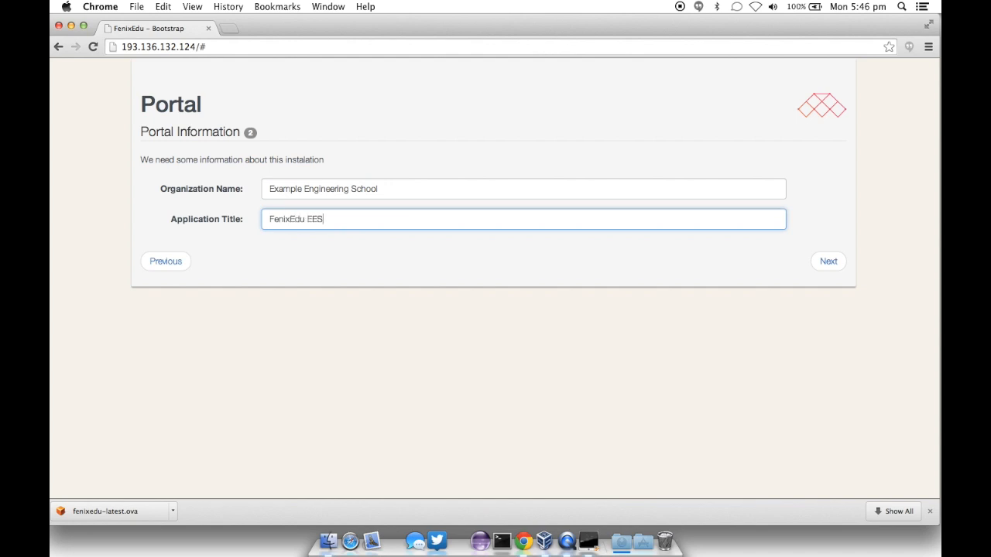
pyautogui.moveTo(803, 266)
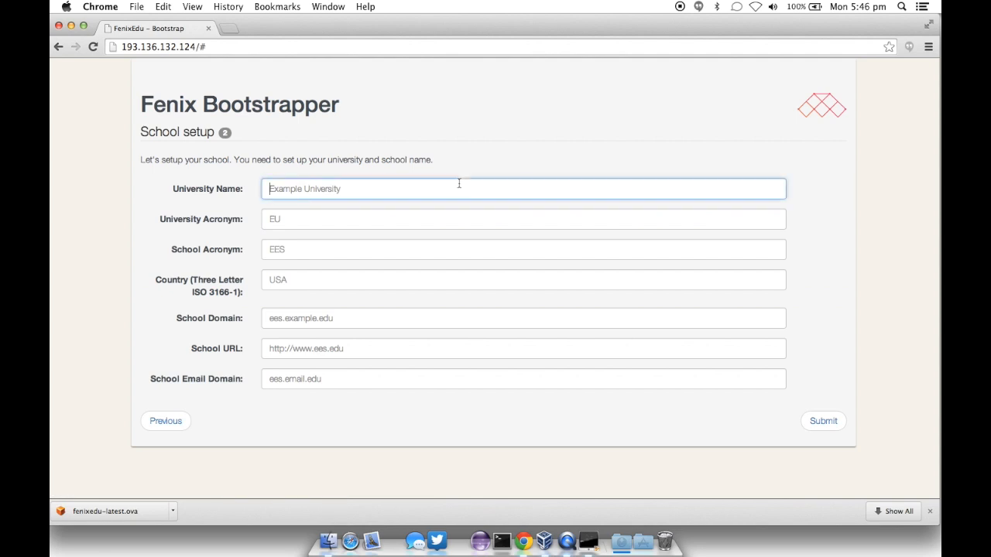
pyautogui.write('Example U')
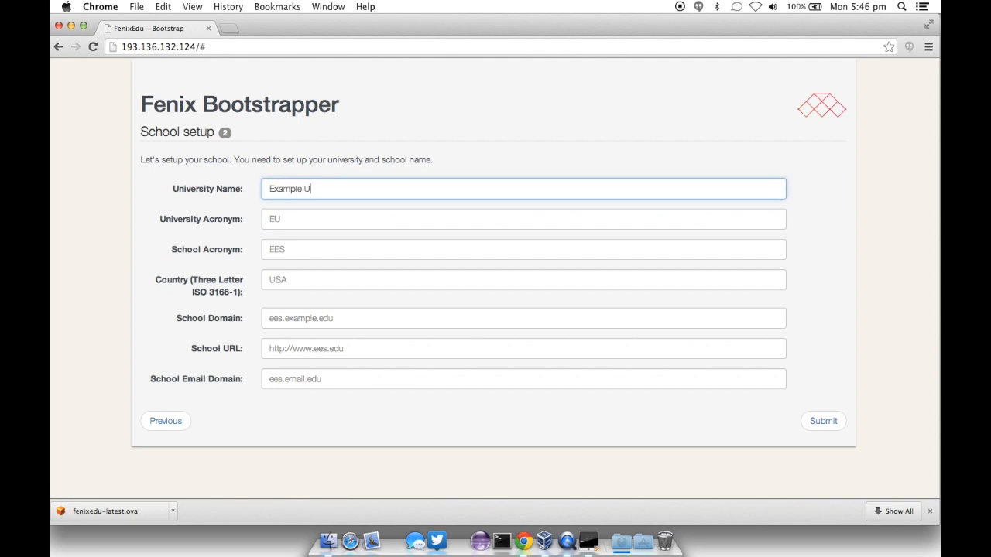
pyautogui.write('niversity')
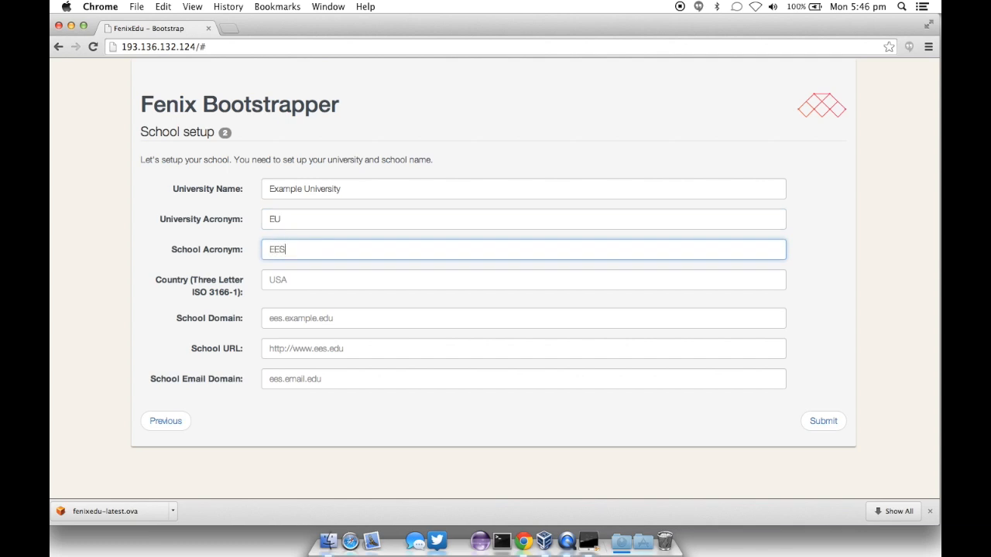
pyautogui.click(524, 319)
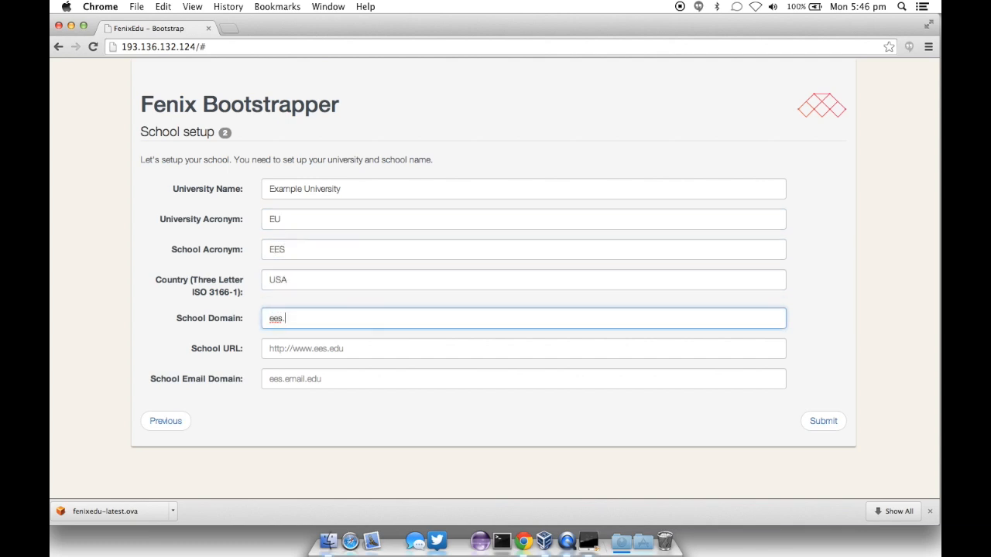
pyautogui.write('example.edu')
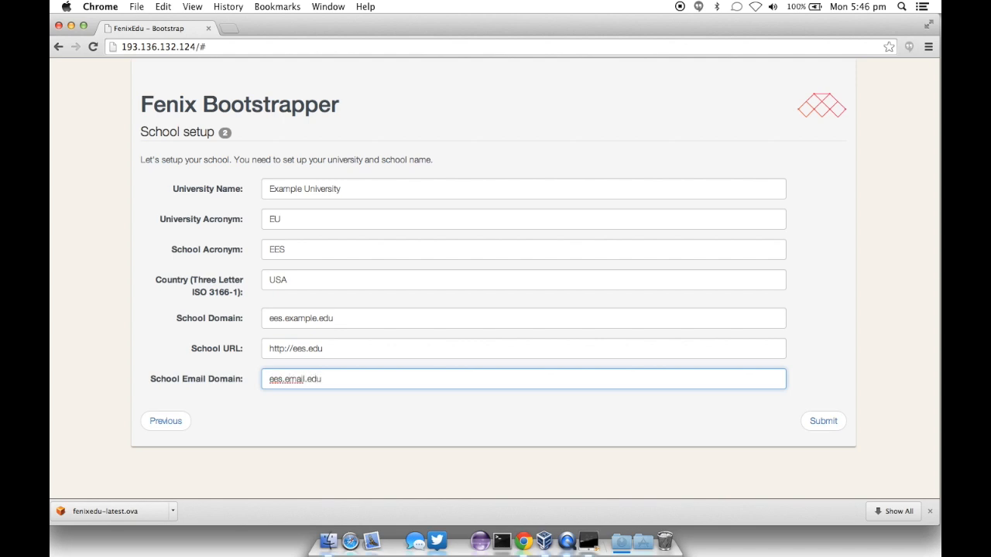
pyautogui.click(824, 421)
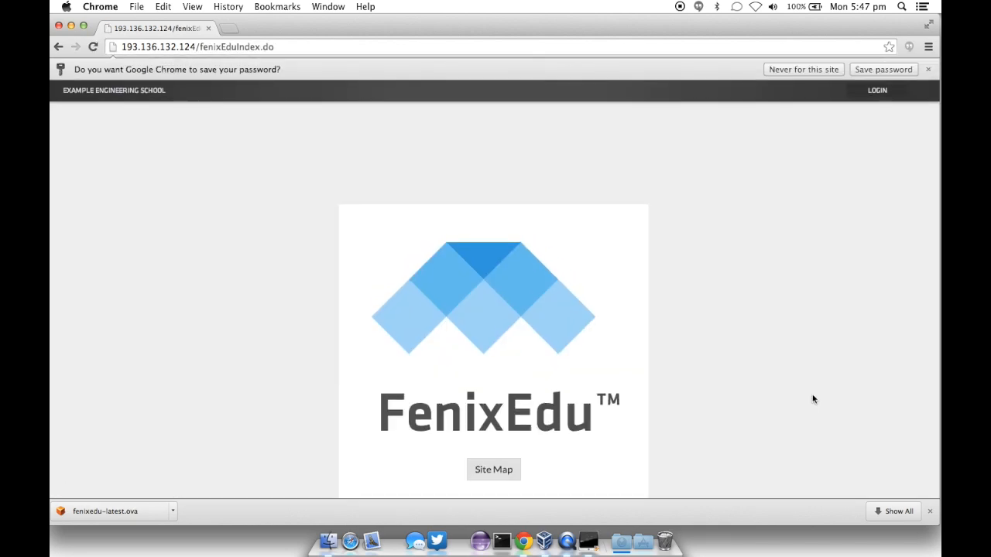
pyautogui.moveTo(793, 354)
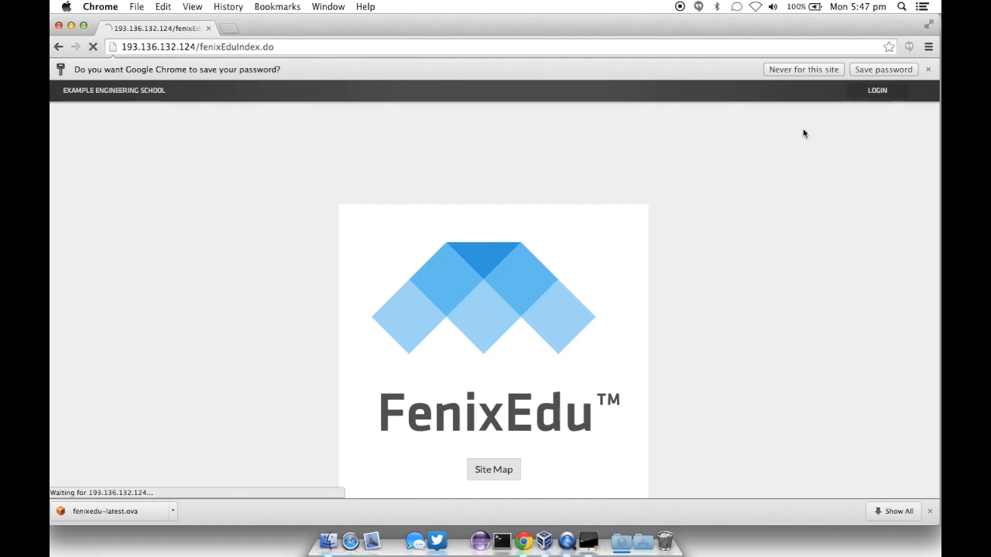
# Log in as admin with the password, landing on the Messaging News page
pyautogui.click(876, 90)
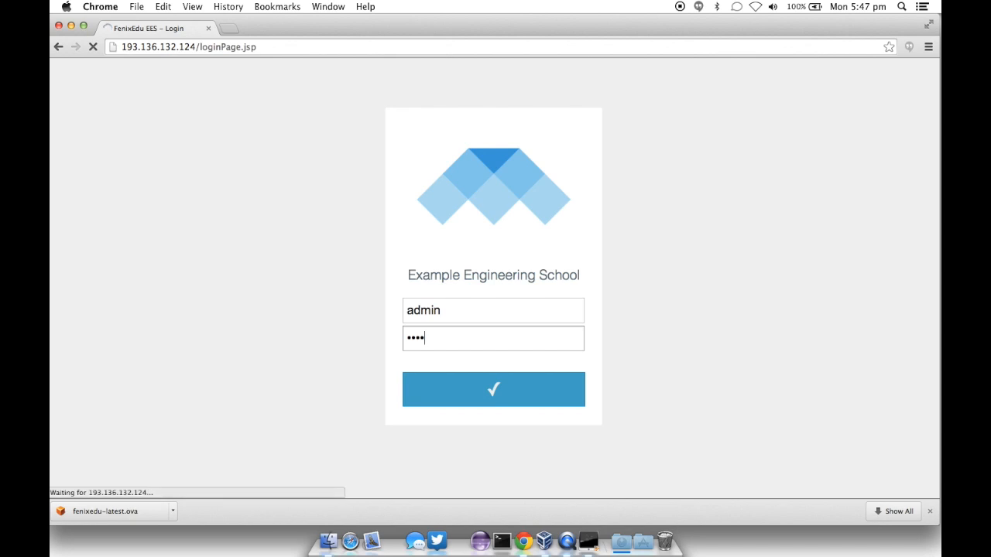
pyautogui.click(492, 389)
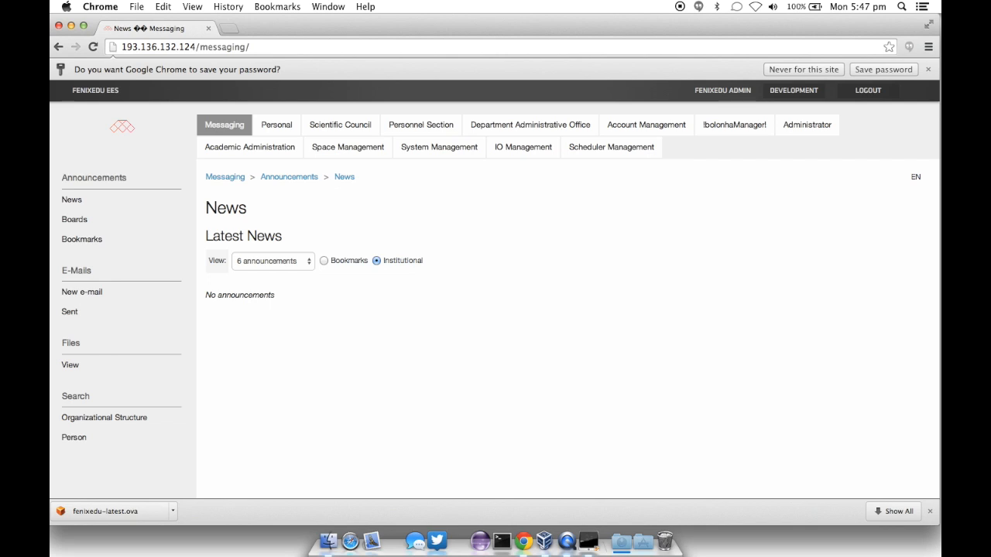
pyautogui.moveTo(575, 278)
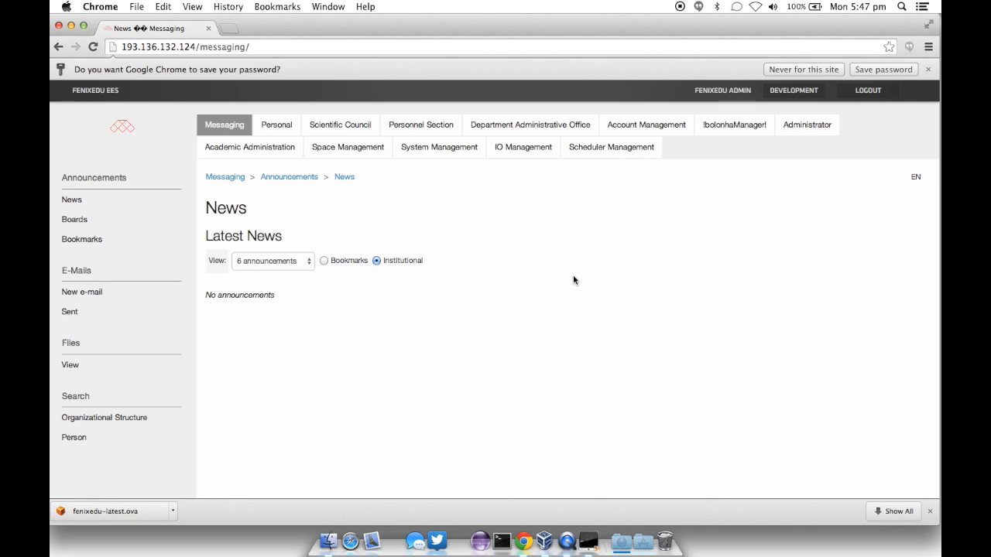